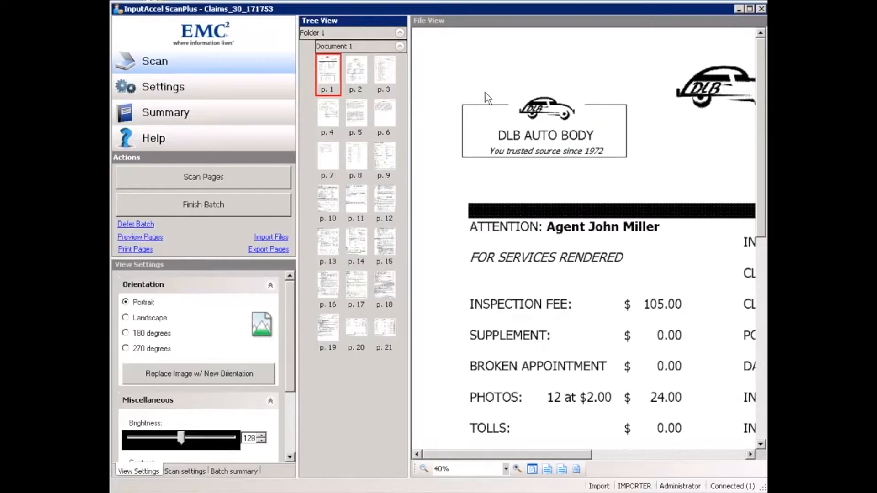
Display page 11 of the Claims batch, the Concordant Life agent report
left_click(356, 198)
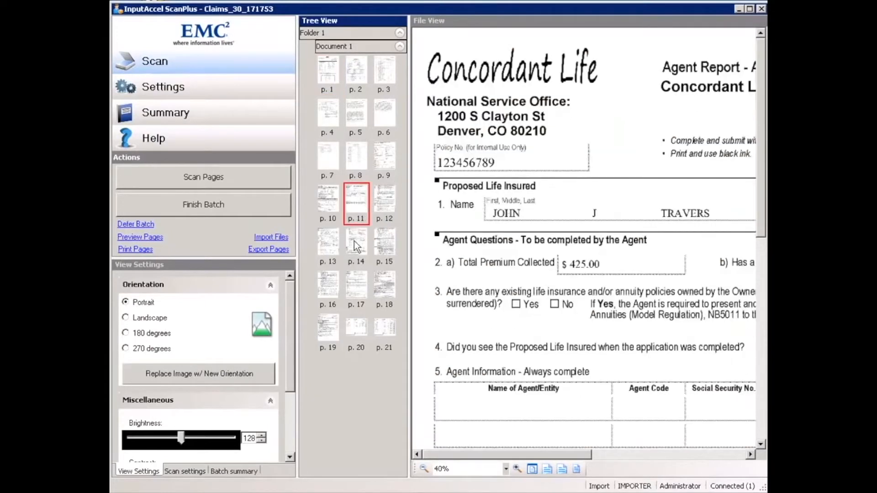
mouse_move(513, 247)
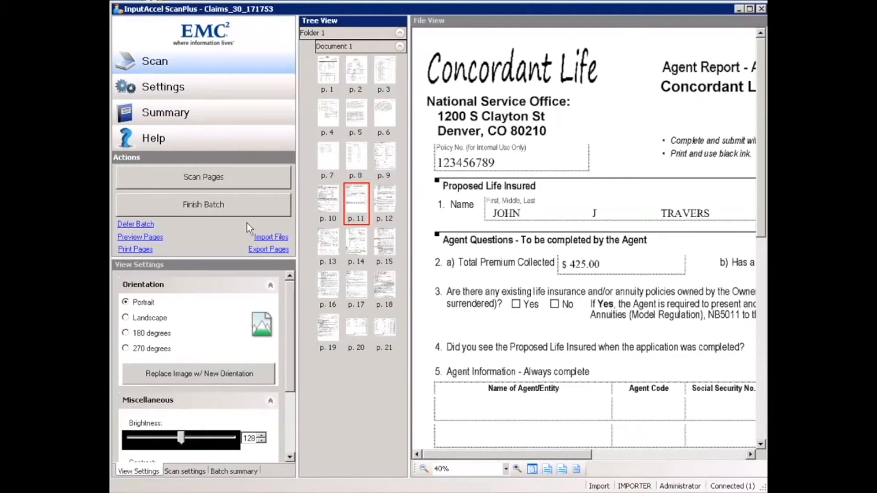
mouse_move(252, 227)
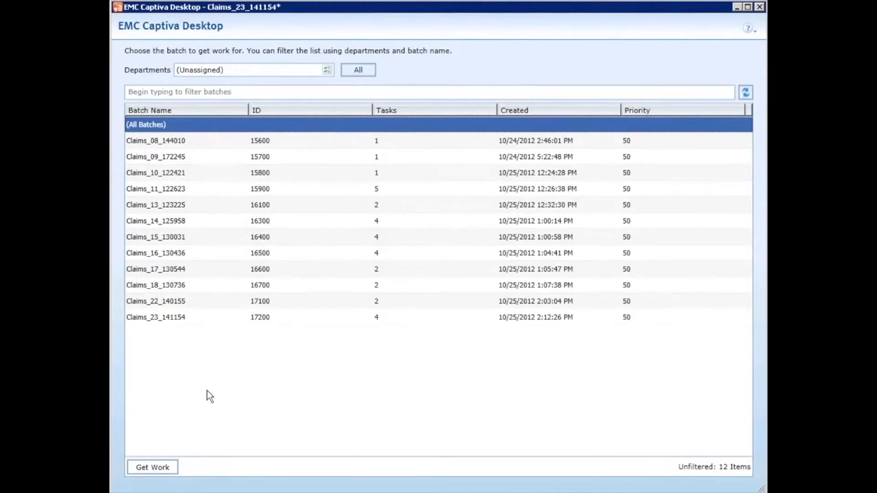
mouse_move(188, 327)
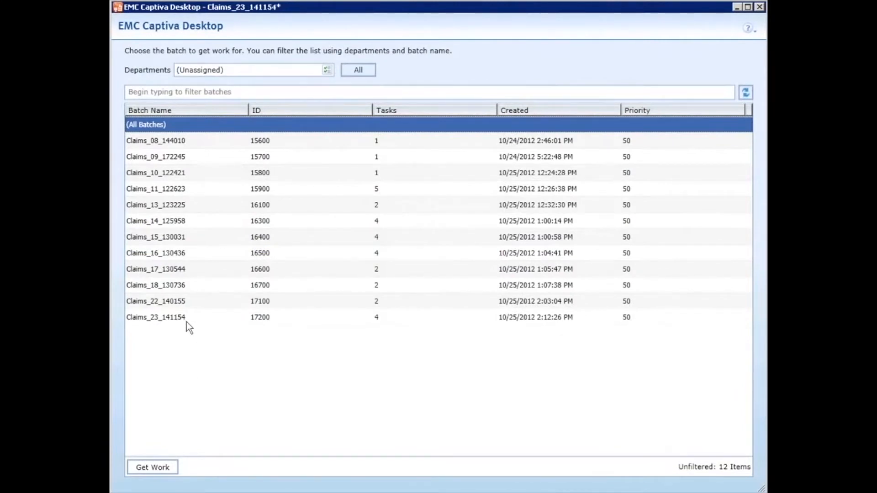
Select batch Claims_23_141154 and get work on it to begin validation
left_click(155, 317)
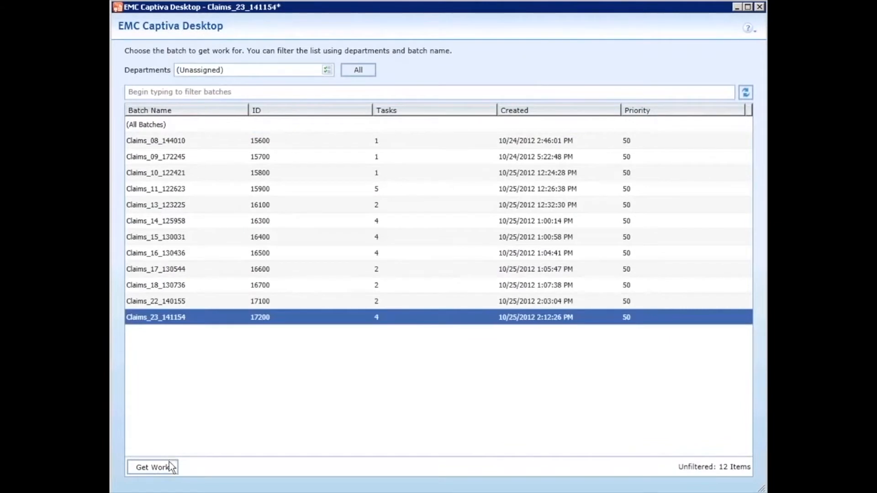
left_click(153, 467)
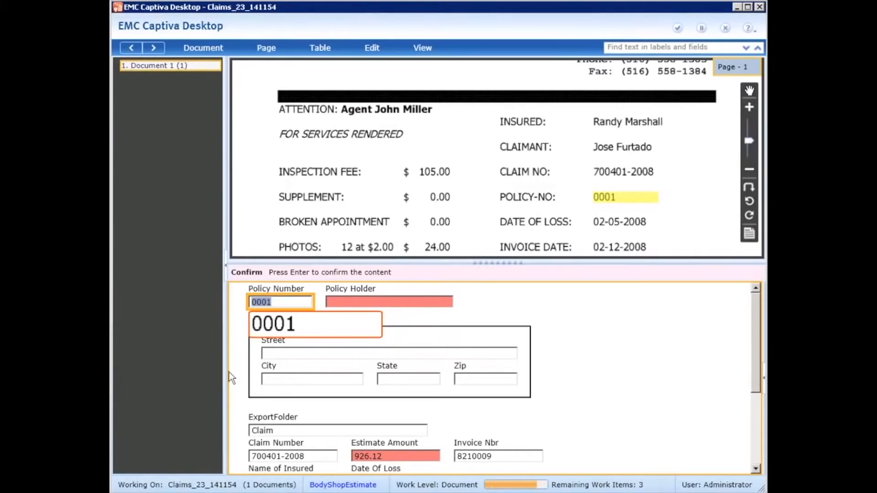
mouse_move(227, 368)
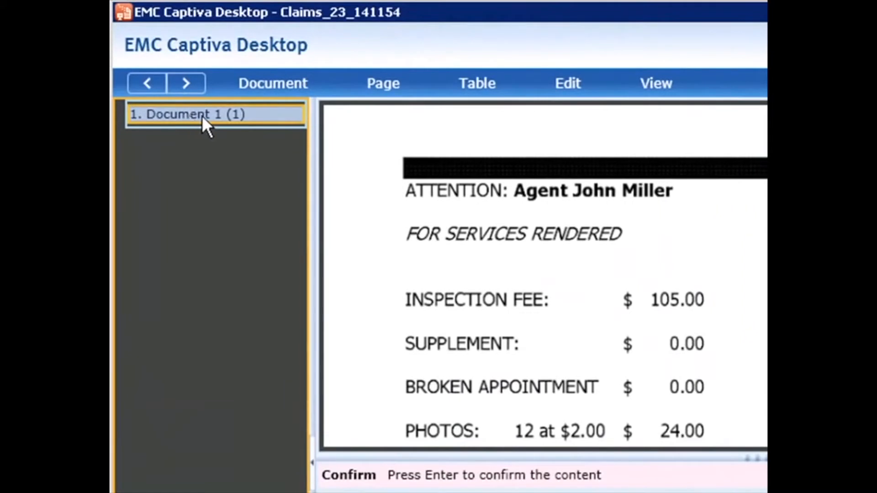
mouse_move(222, 121)
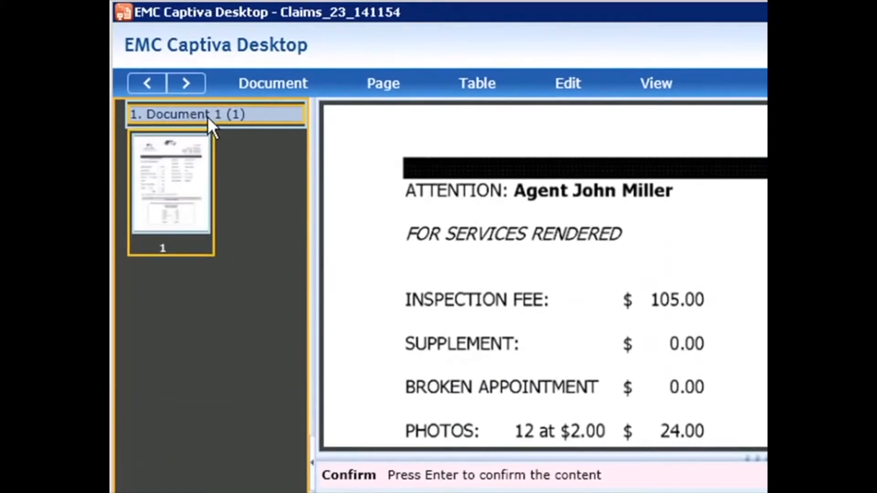
mouse_move(216, 171)
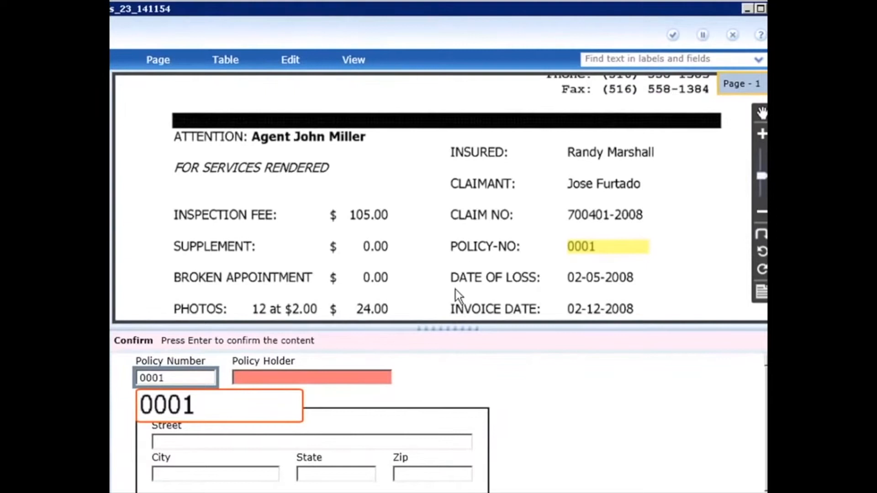
mouse_move(493, 266)
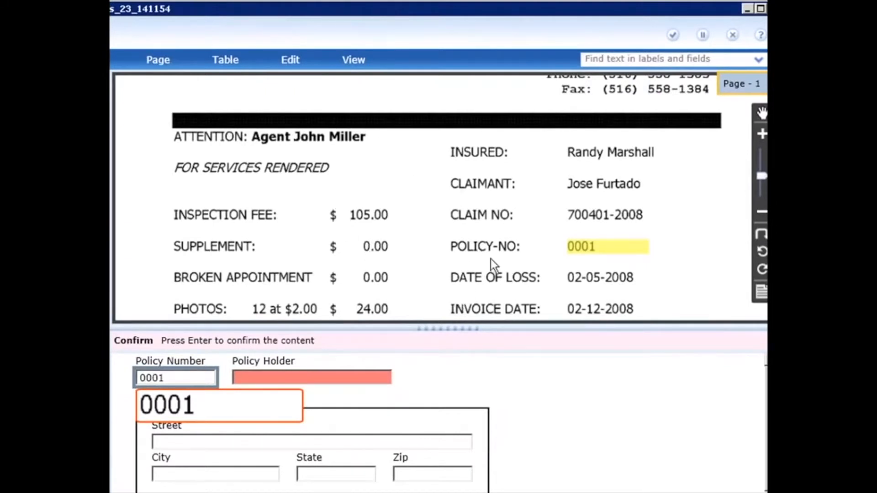
mouse_move(627, 255)
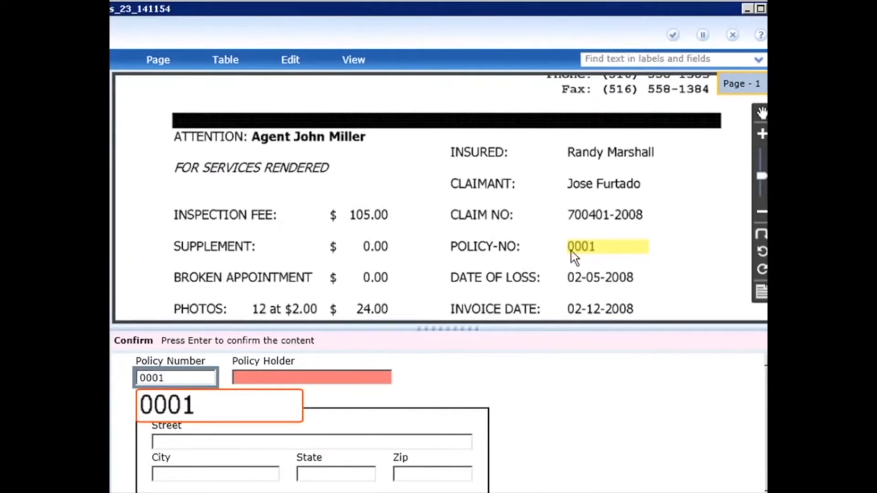
mouse_move(592, 253)
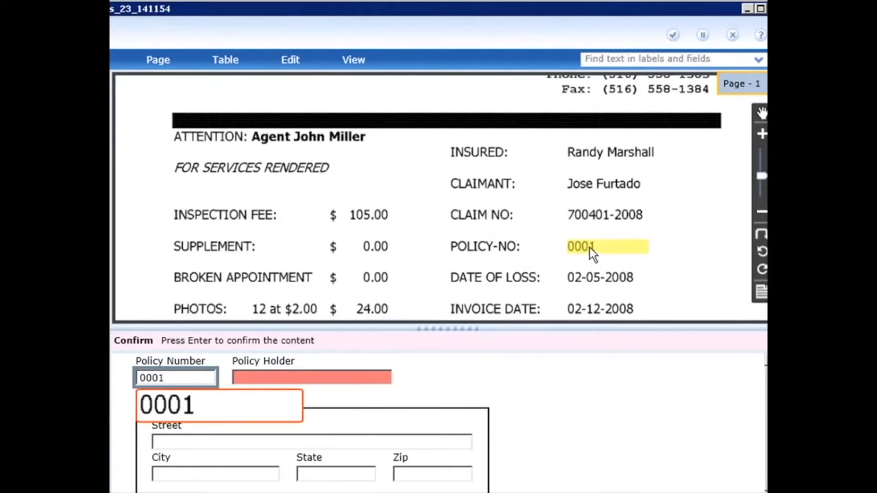
scroll("down", 3)
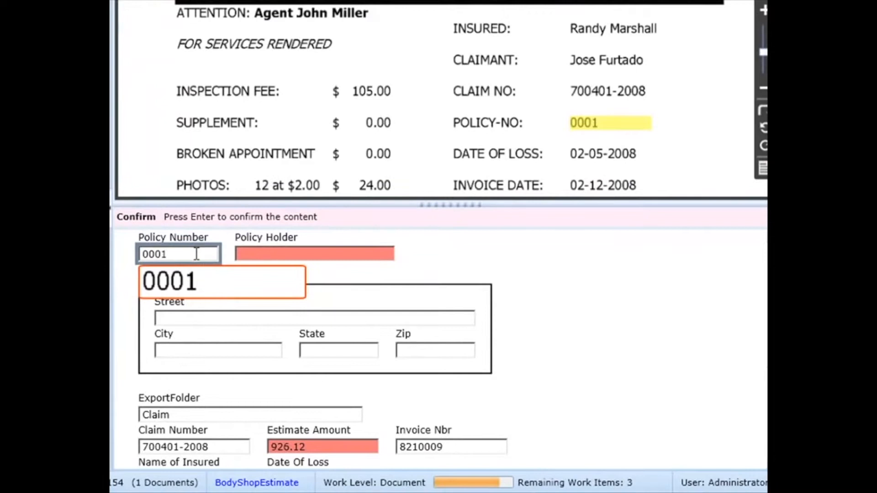
mouse_move(195, 261)
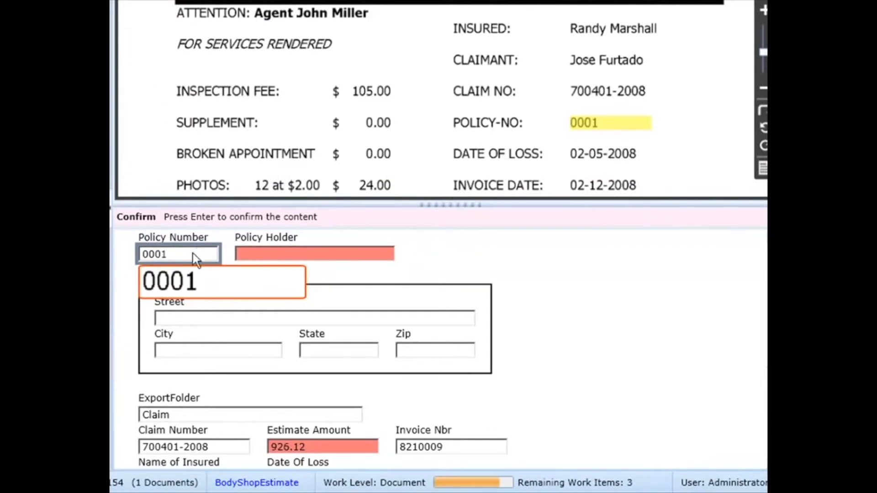
mouse_move(208, 429)
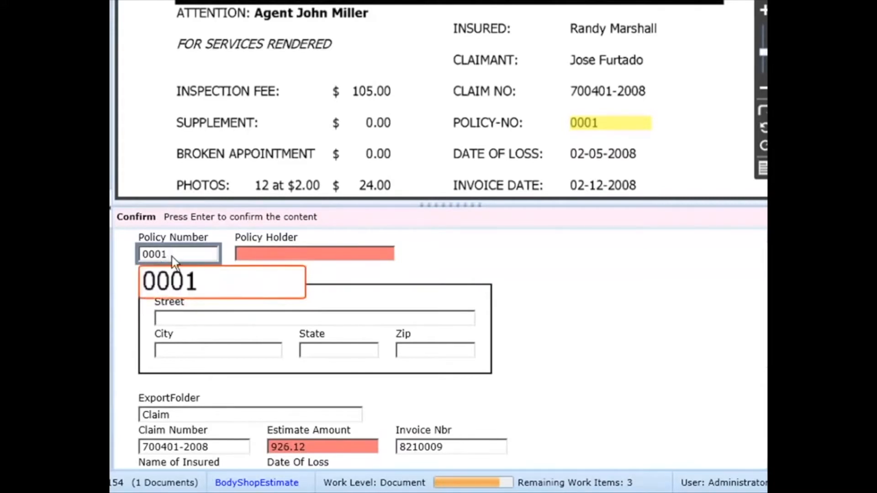
Confirm Policy Number 0001 through Estimate Amount 926.12, then finish the task and go to the next
left_click(178, 254)
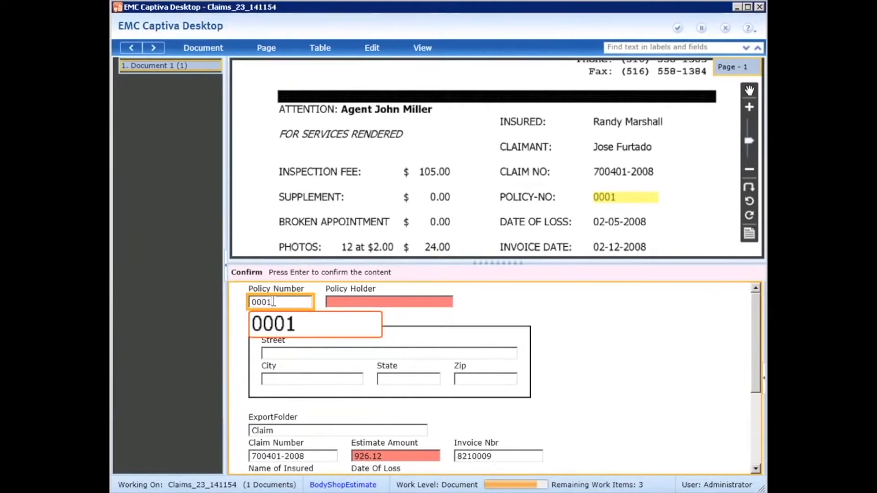
key("Return")
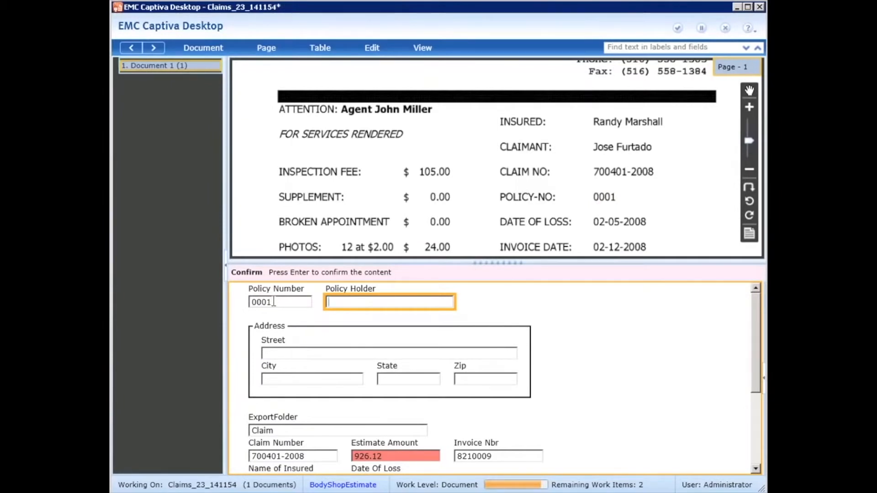
mouse_move(574, 201)
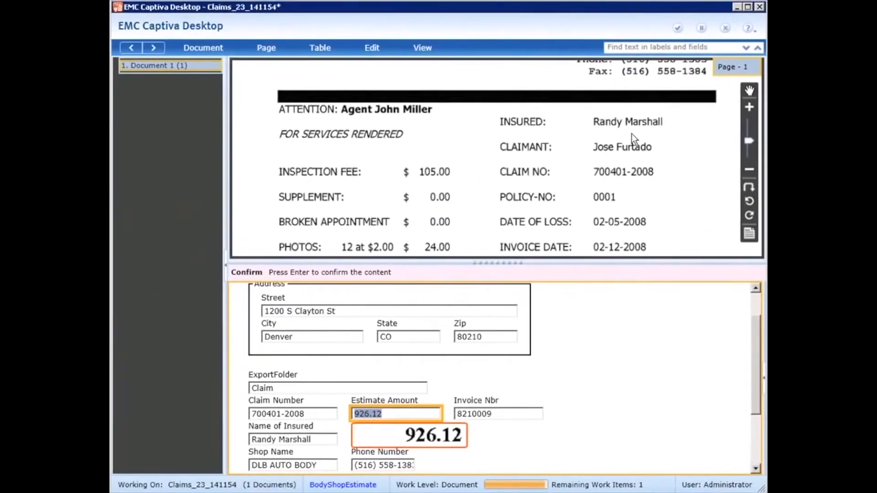
key("Return")
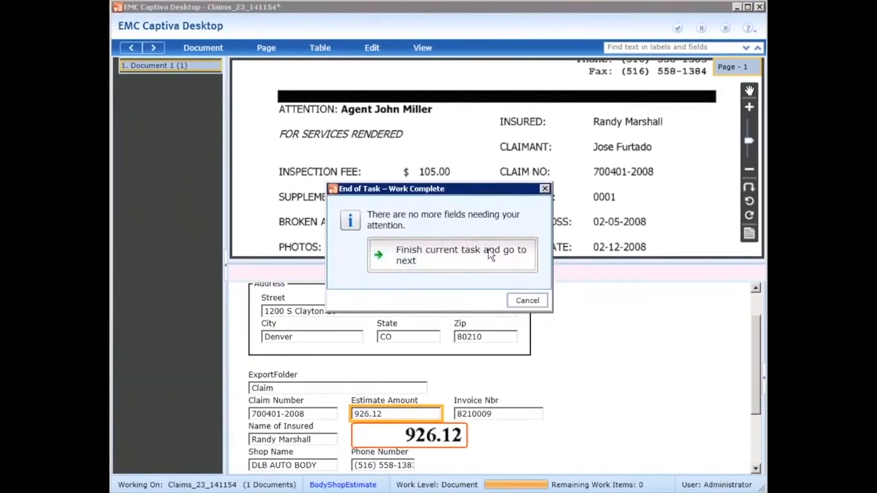
left_click(453, 255)
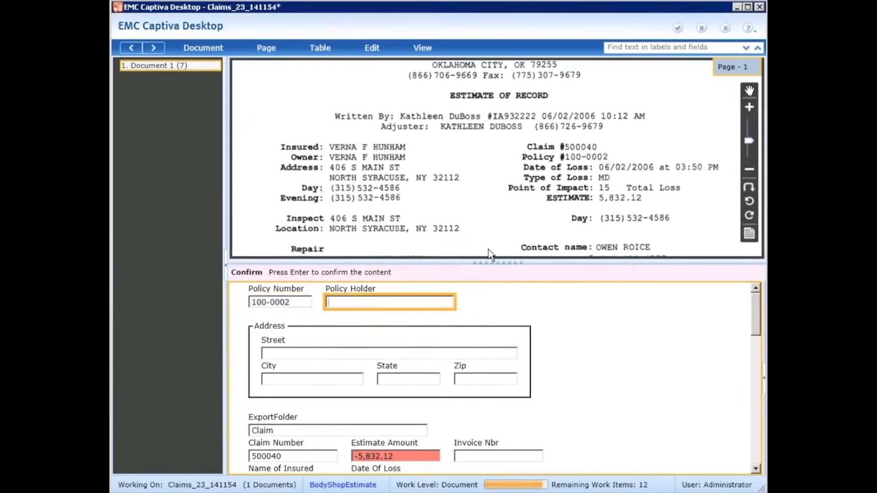
type("V")
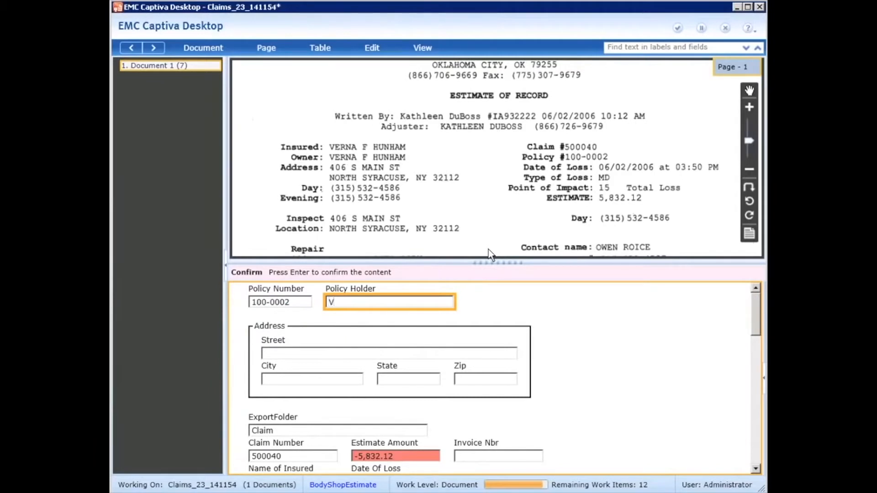
type("erna")
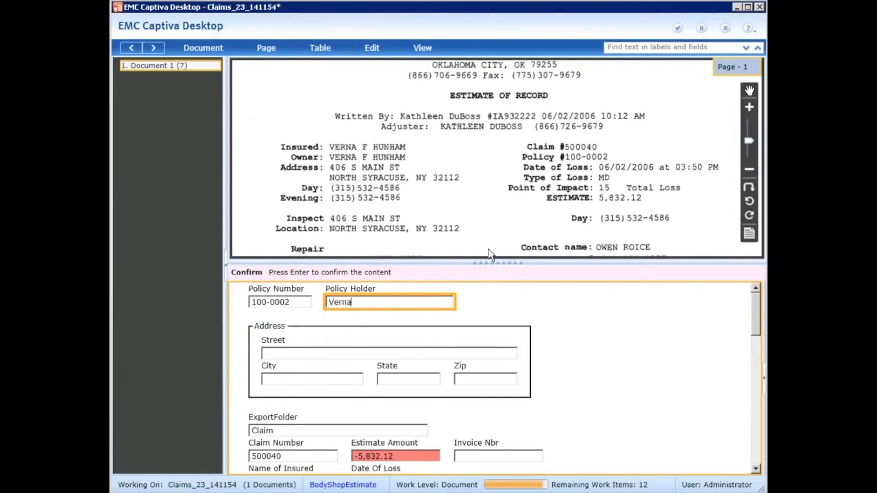
key("Return")
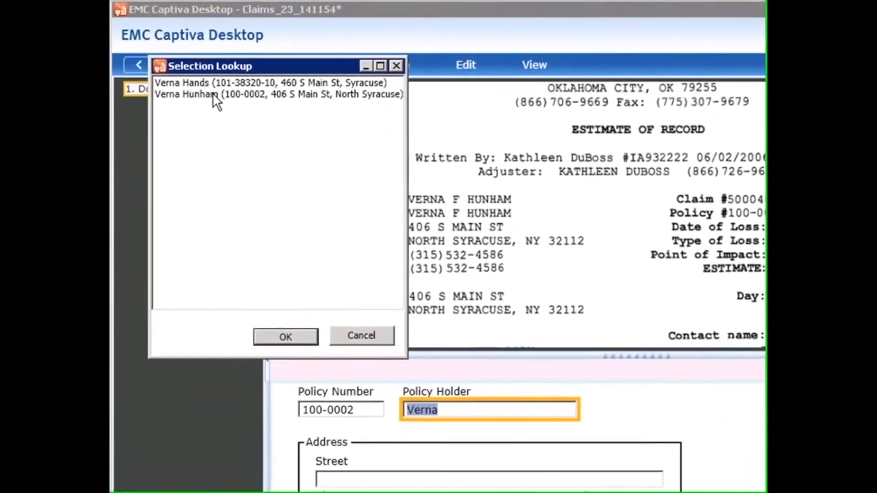
left_click(279, 95)
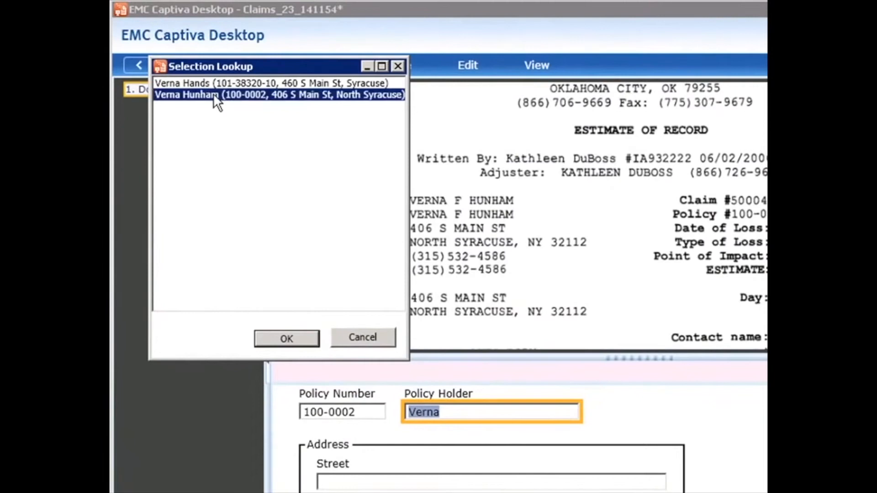
mouse_move(221, 109)
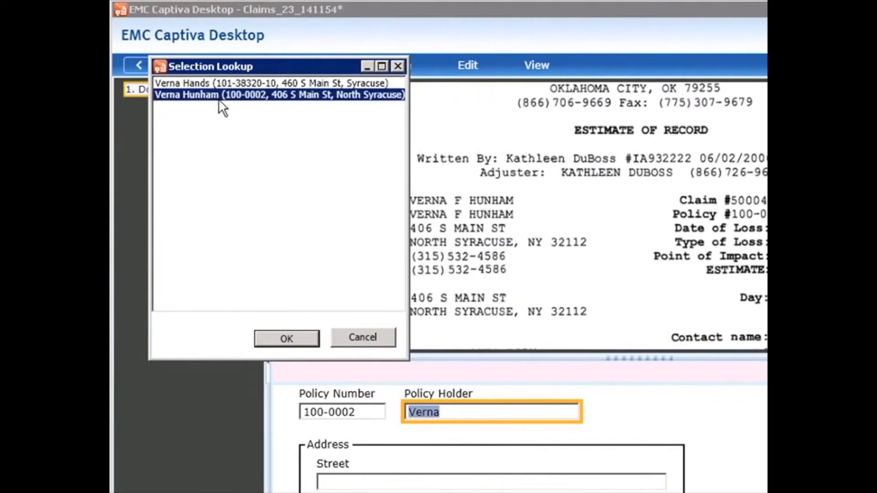
left_click(286, 337)
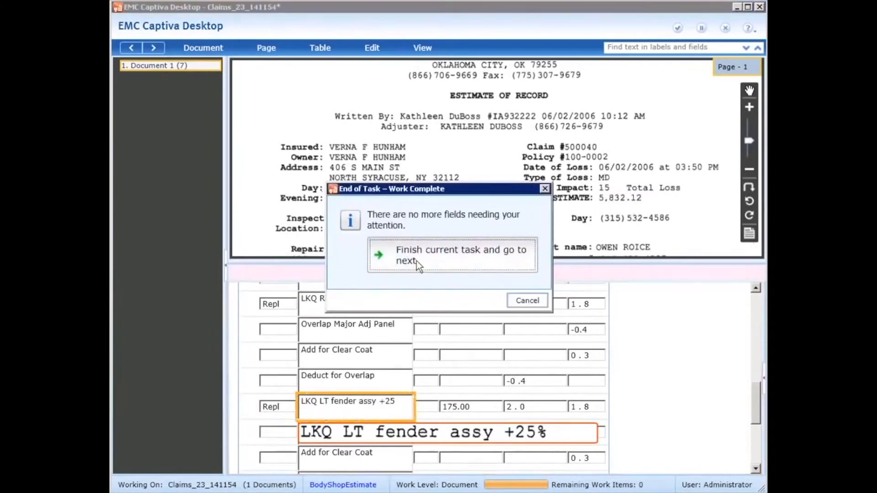
left_click(461, 255)
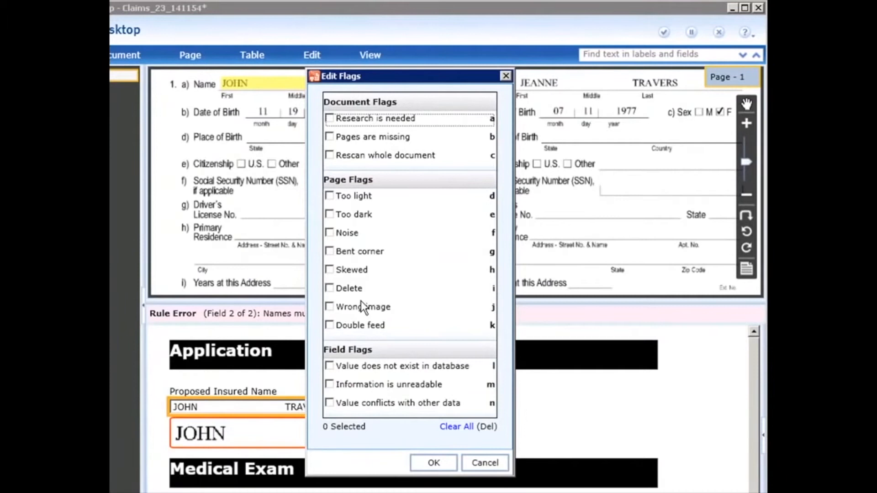
mouse_move(385, 369)
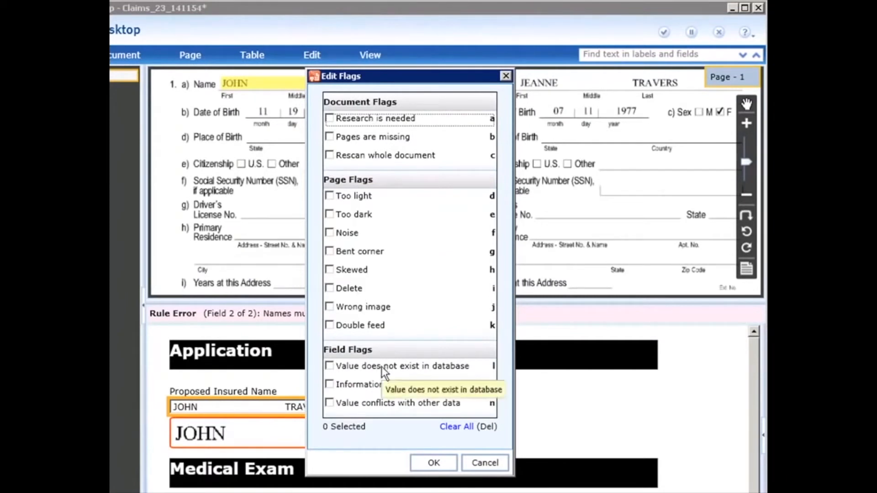
mouse_move(386, 385)
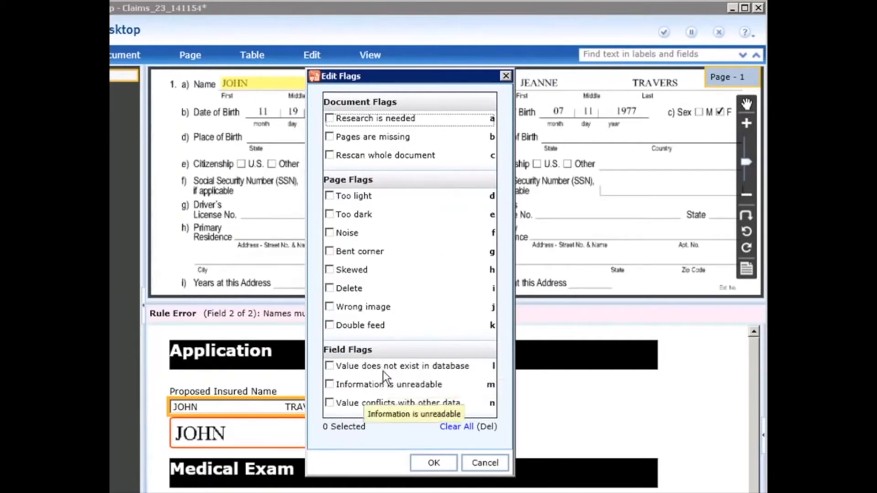
mouse_move(408, 367)
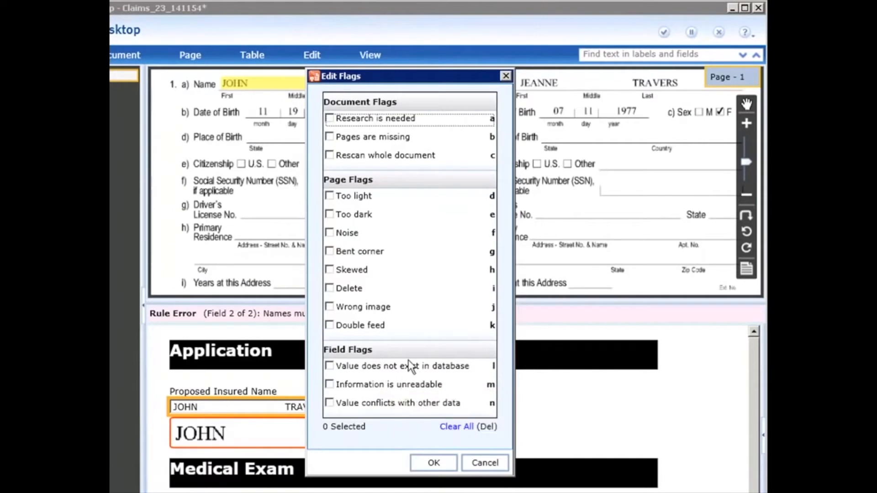
mouse_move(445, 447)
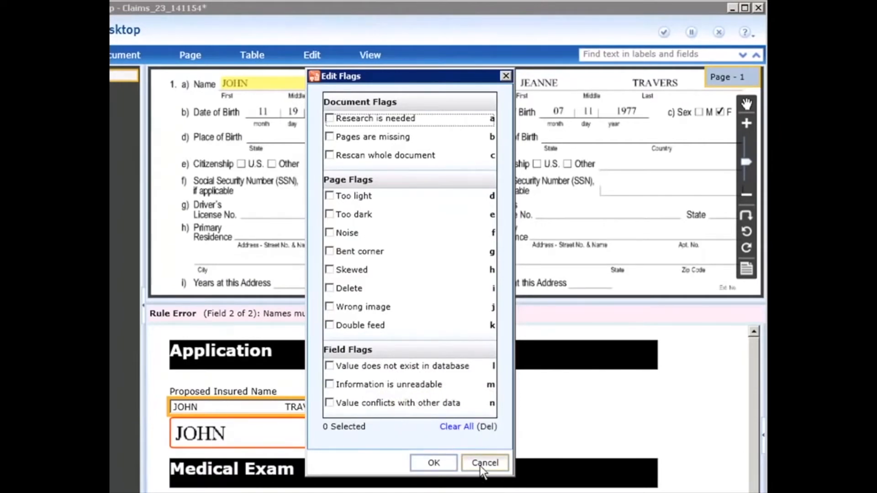
left_click(485, 463)
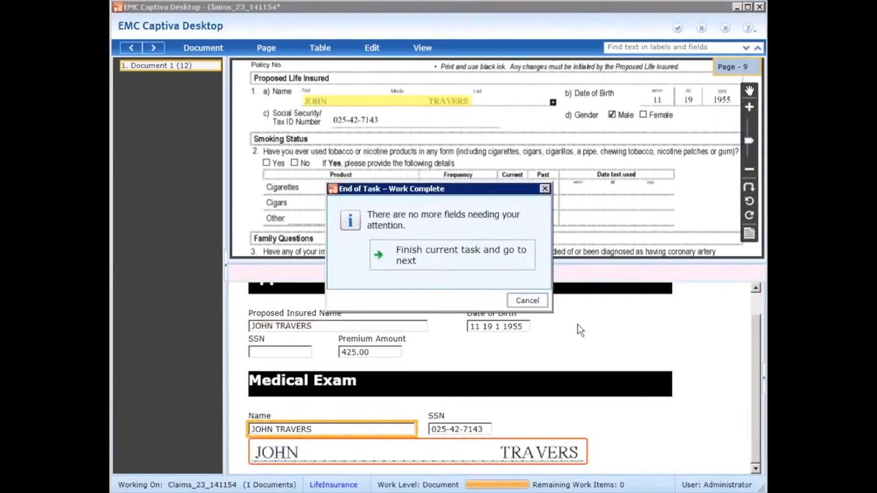
mouse_move(458, 255)
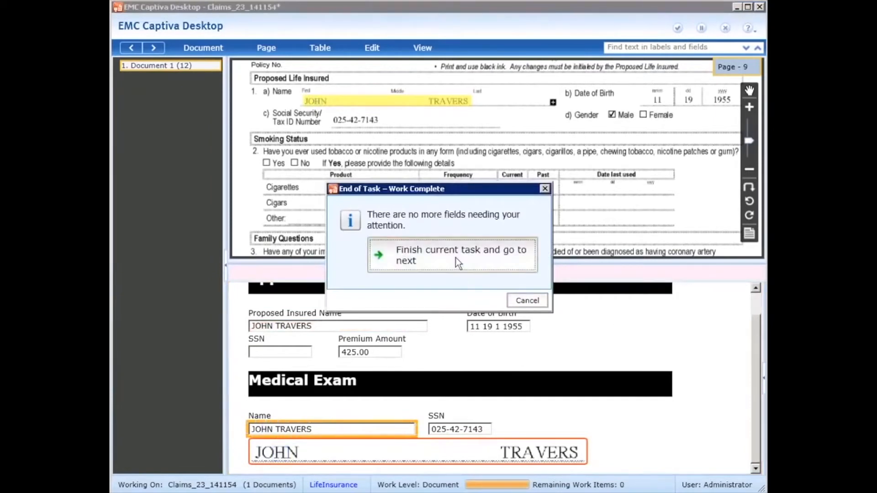
left_click(453, 255)
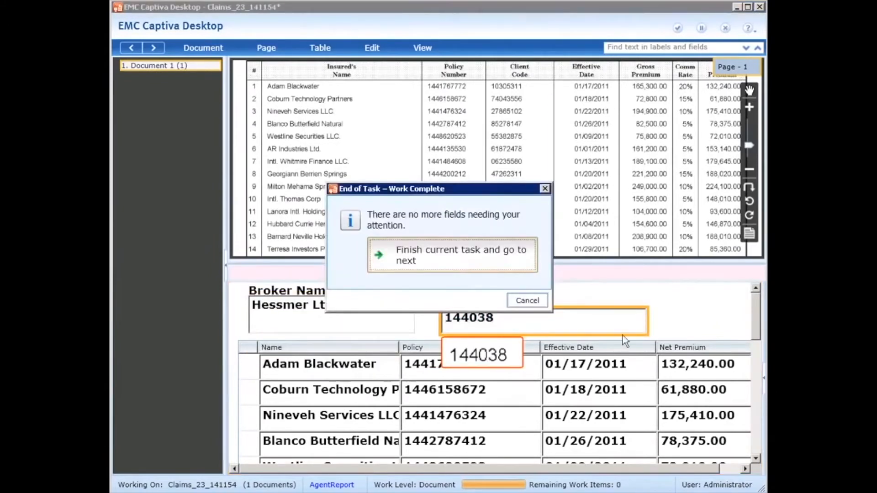
Review the AgentReport fields and finish the task, moving to the next document
left_click(450, 255)
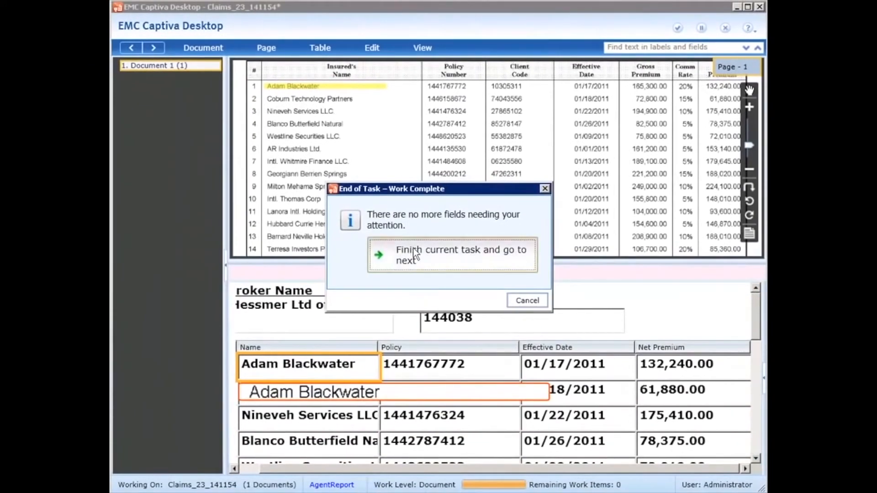
left_click(453, 255)
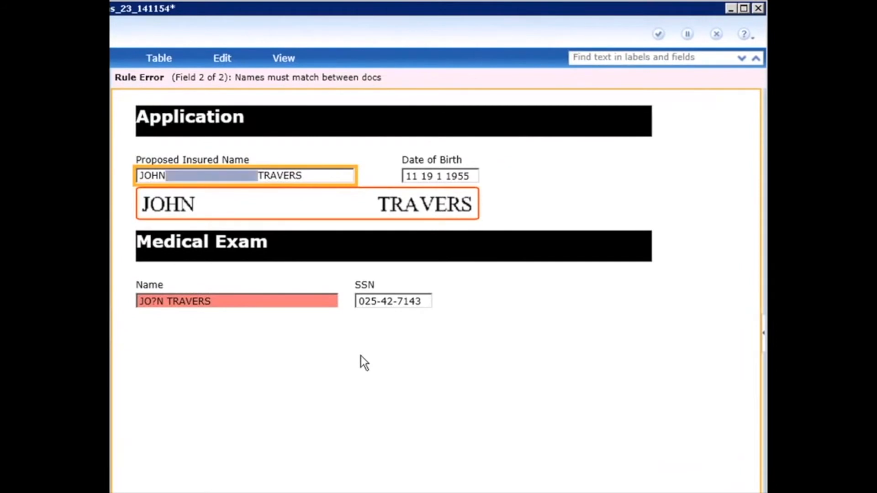
key("Delete")
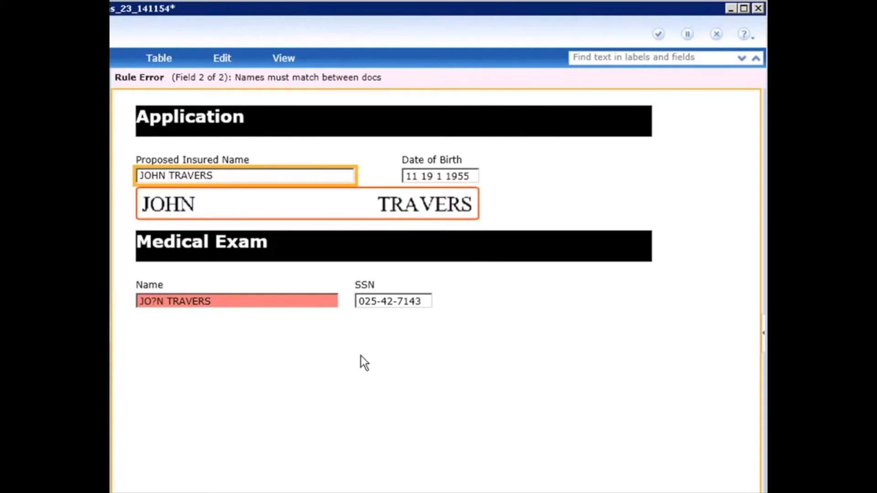
left_click(168, 175)
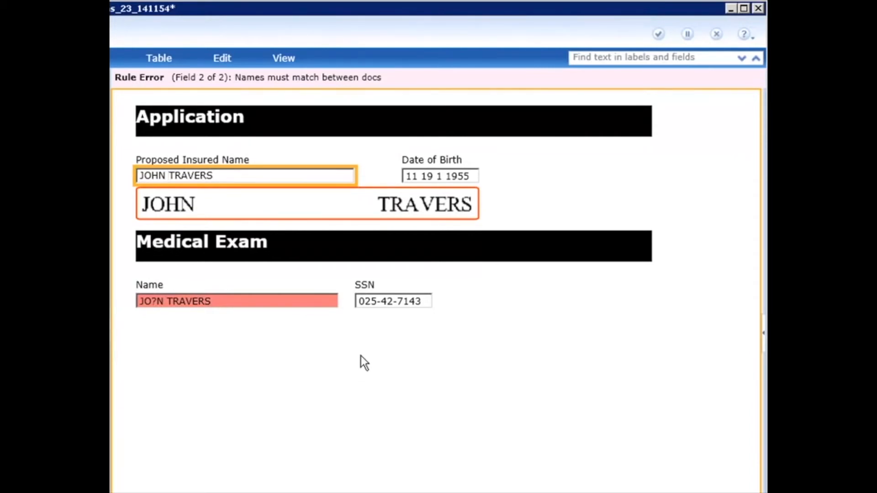
left_click(168, 176)
type("H")
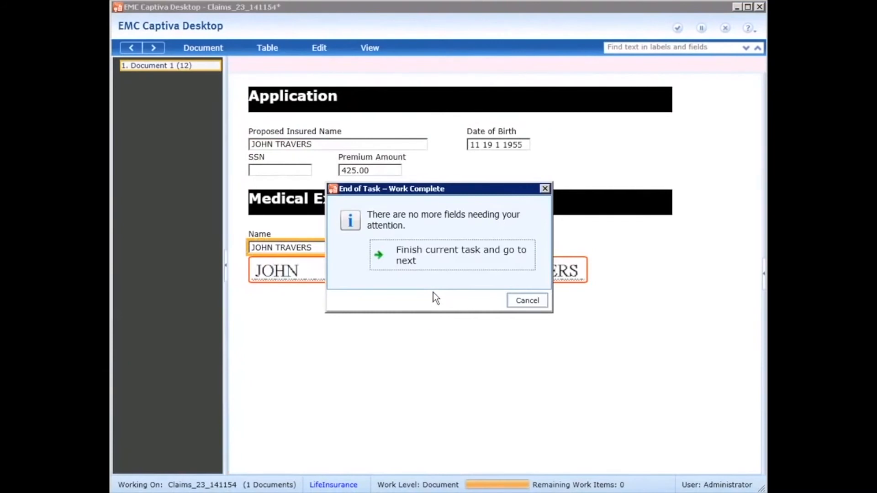
mouse_move(422, 263)
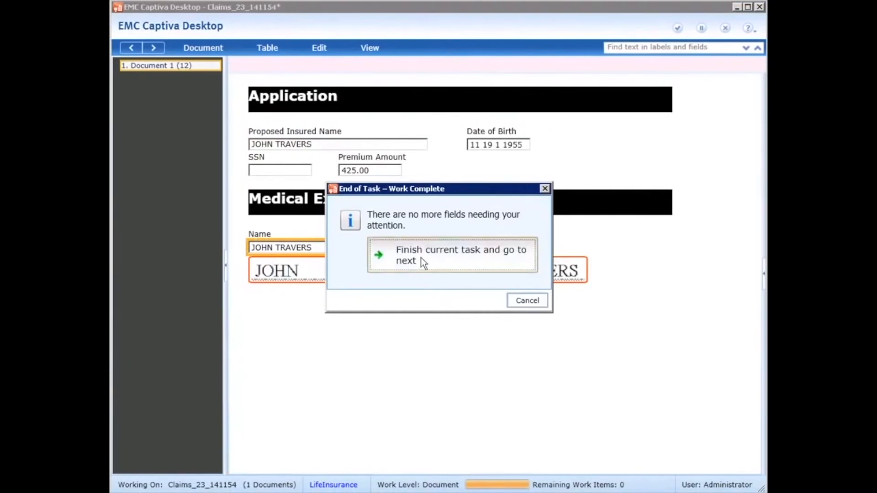
Finish the final LifeInsurance task and stop waiting for more tasks from the batch
left_click(453, 255)
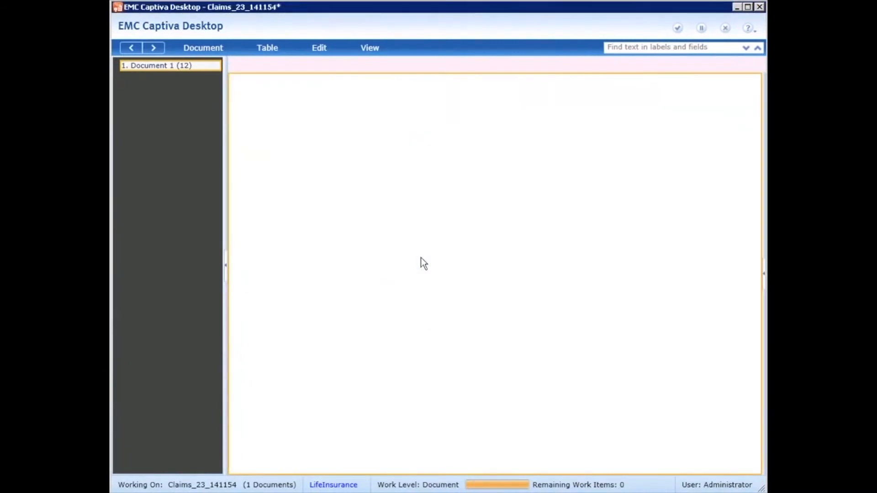
left_click(677, 27)
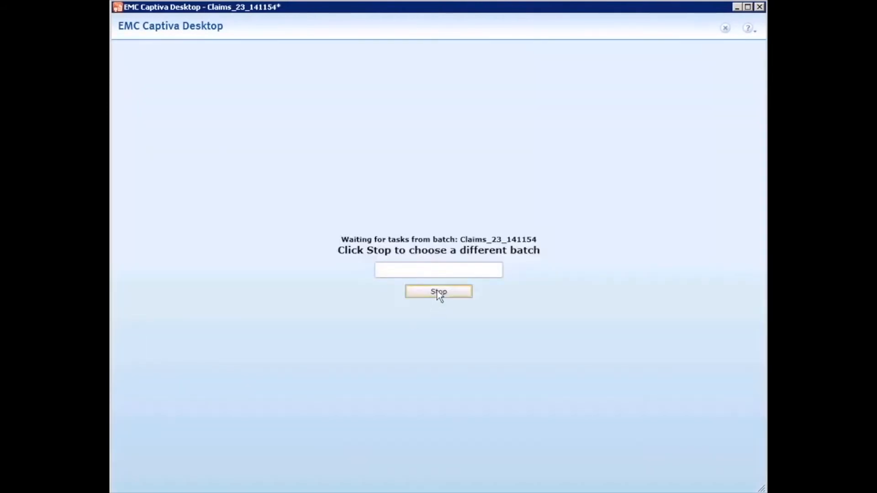
left_click(437, 292)
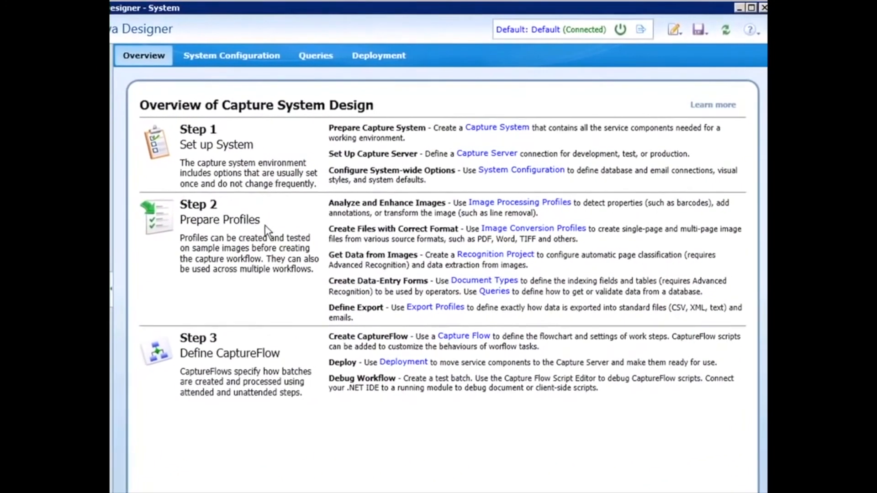
mouse_move(267, 357)
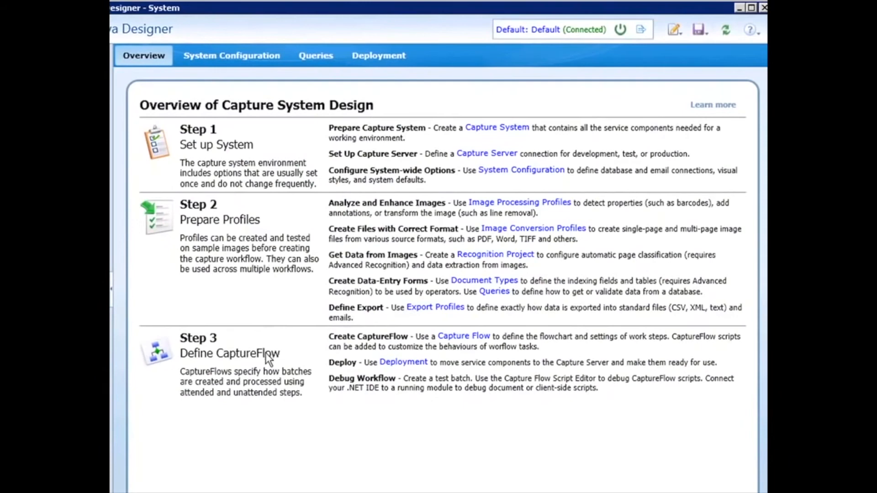
mouse_move(268, 372)
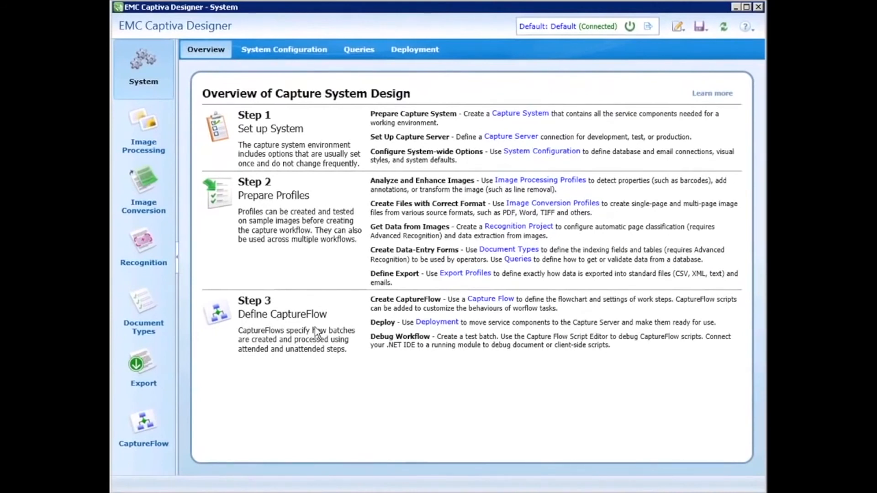
mouse_move(313, 322)
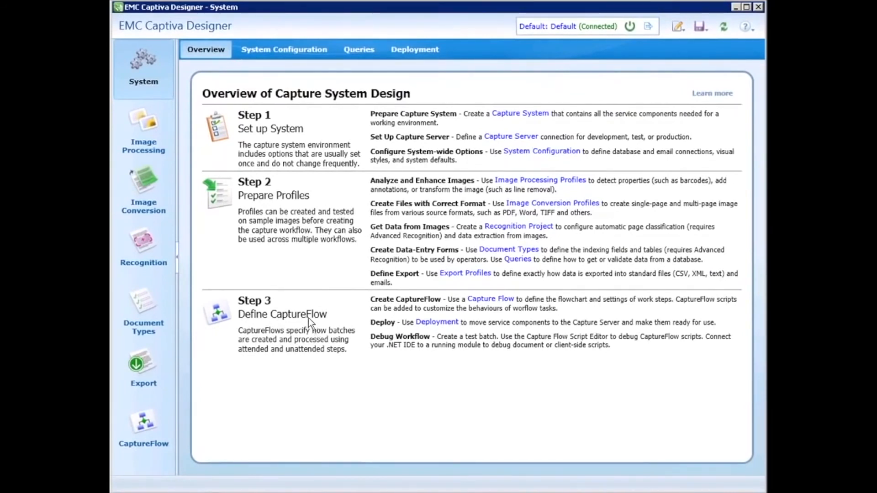
mouse_move(284, 319)
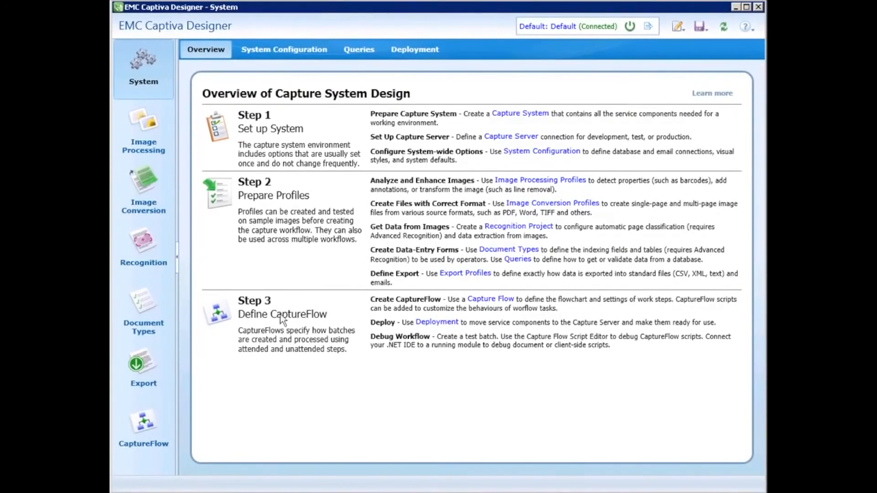
mouse_move(153, 325)
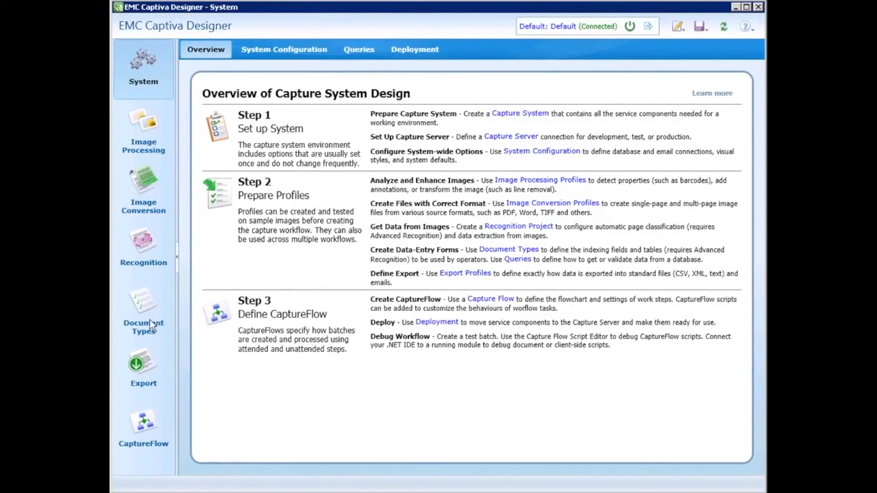
Show the Document Types list with its seven types from ABCClaims
left_click(144, 312)
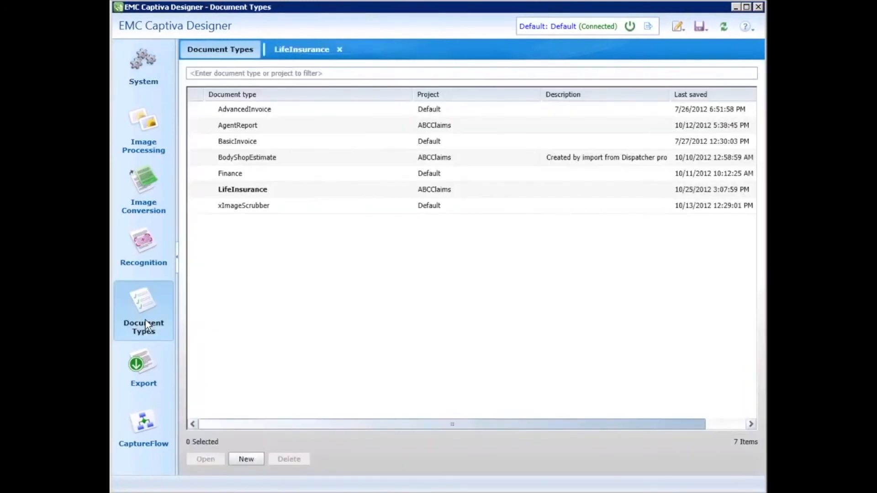
Open the LifeInsurance document type to view its fields and Name's properties
left_click(229, 174)
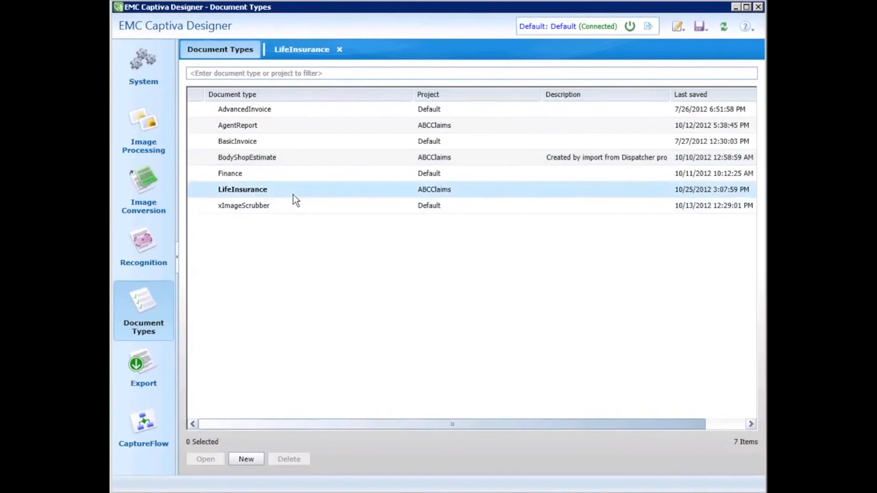
left_click(242, 189)
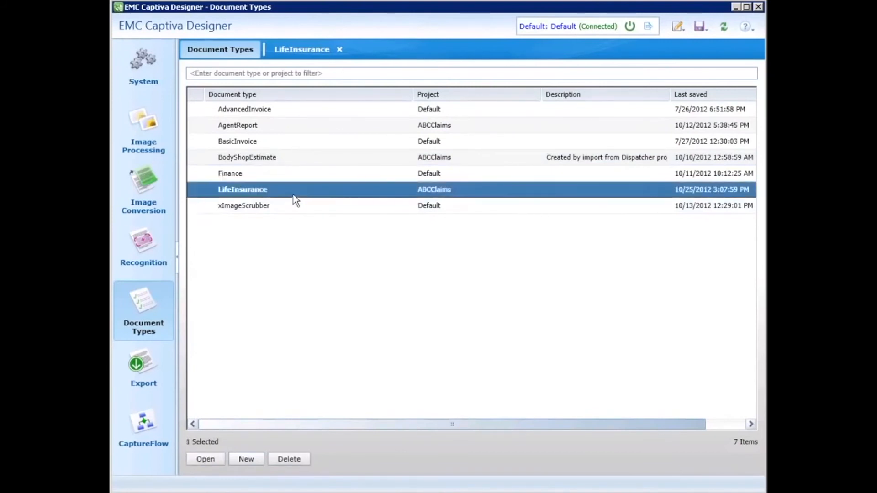
double_click(243, 189)
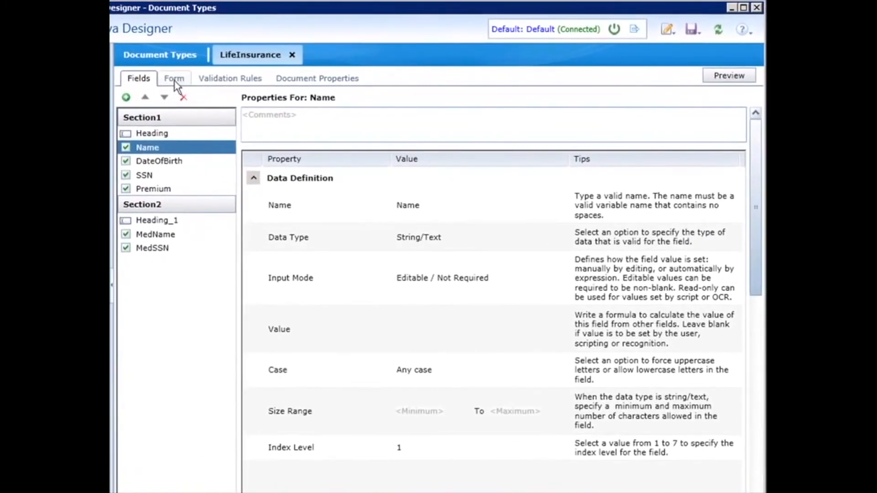
Inspect the Medical Exam section's Name field on the form, then show LifeInsurance's validation rules
left_click(173, 78)
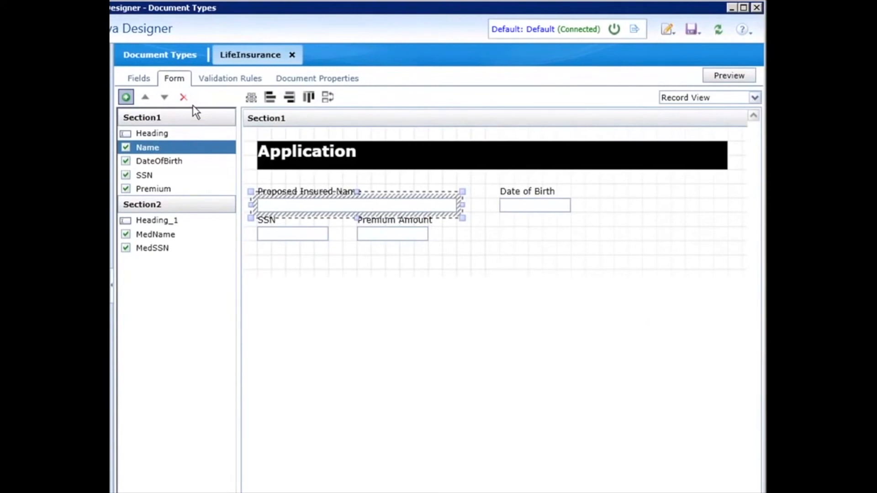
mouse_move(203, 136)
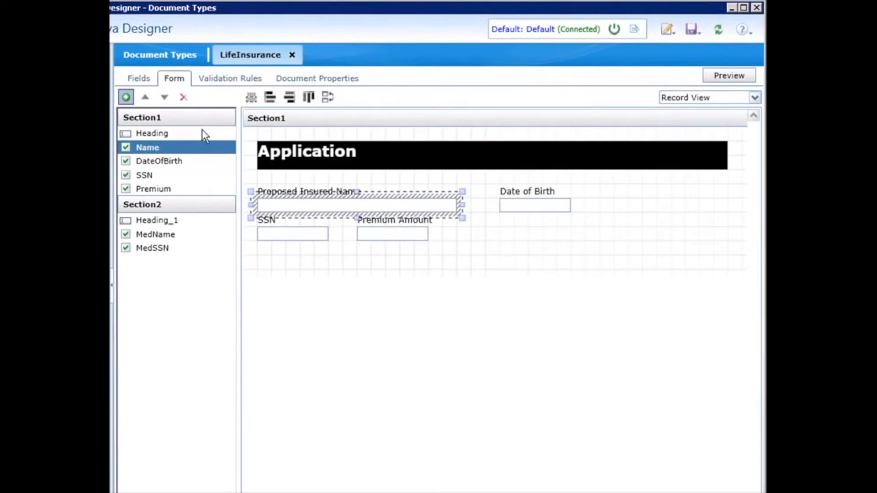
left_click(142, 203)
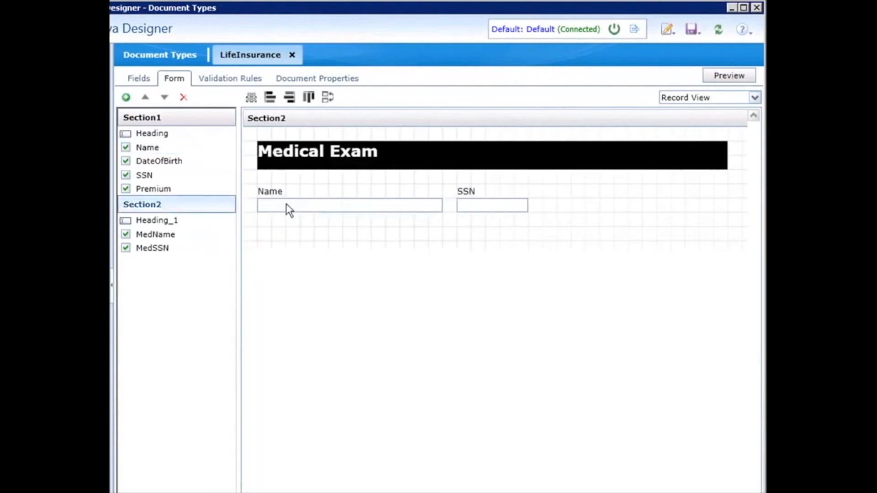
left_click(350, 205)
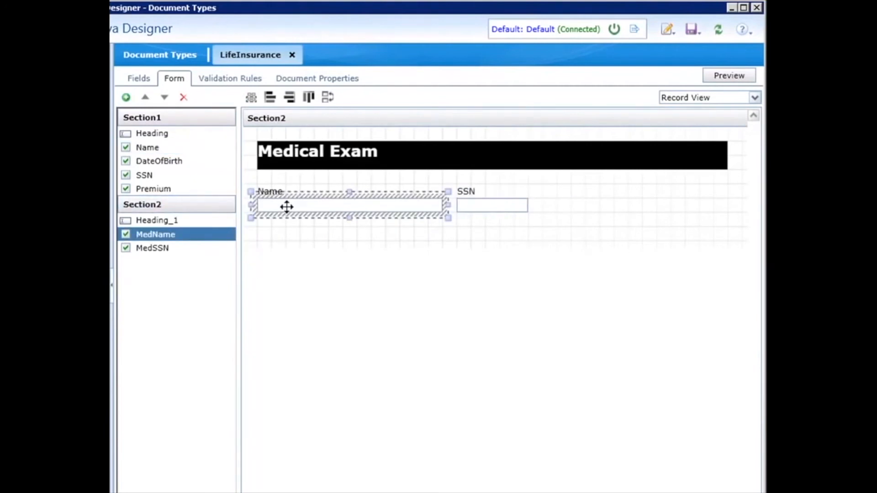
mouse_move(248, 86)
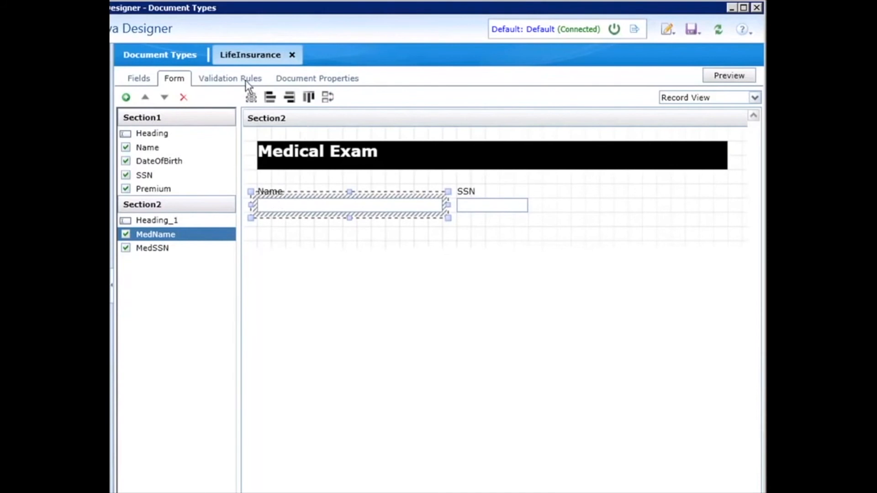
left_click(230, 77)
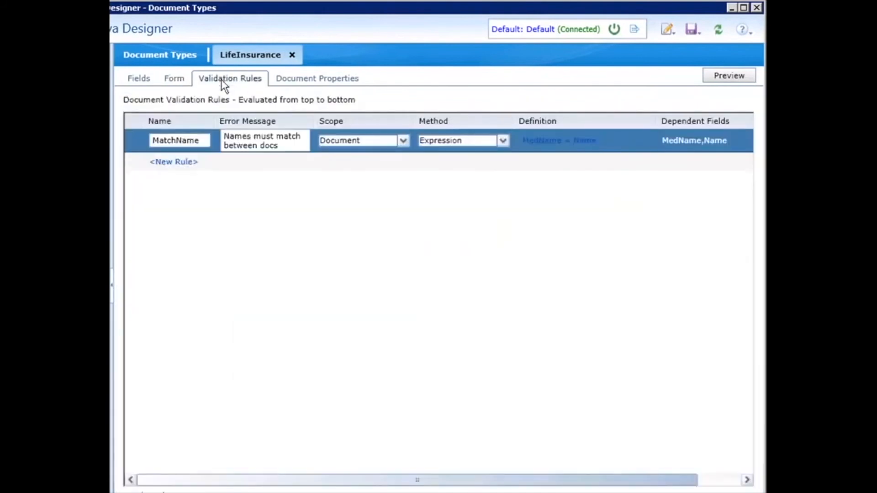
Keep Expression as the MatchName rule's method and return to the System design overview
left_click(501, 141)
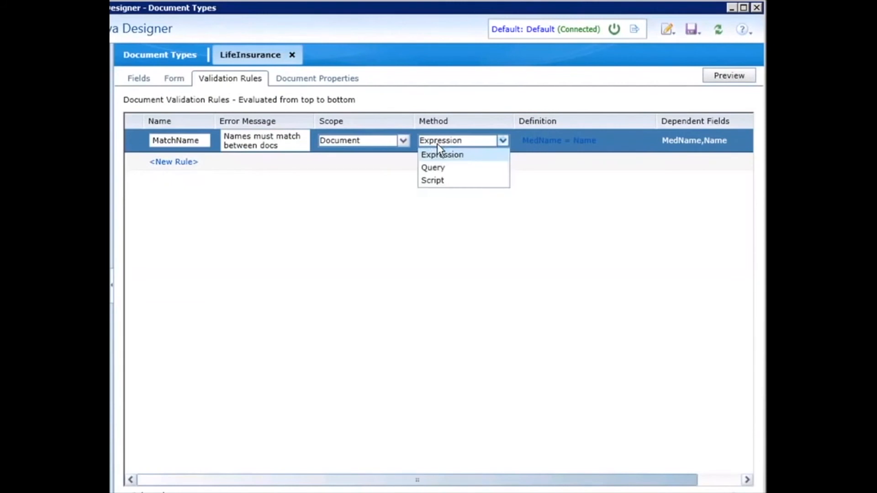
left_click(442, 154)
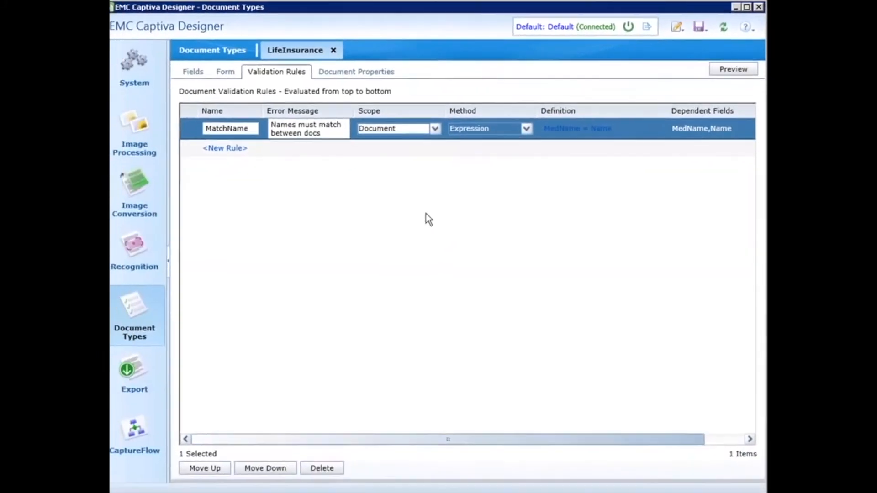
left_click(143, 61)
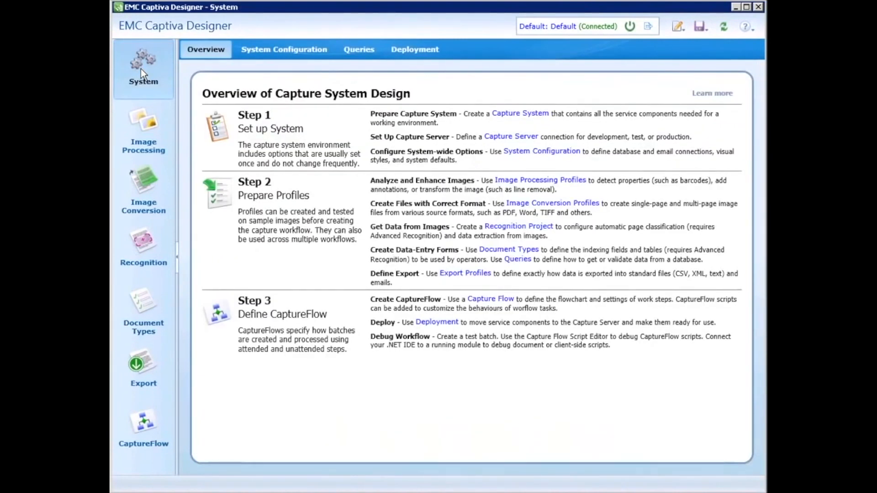
mouse_move(415, 50)
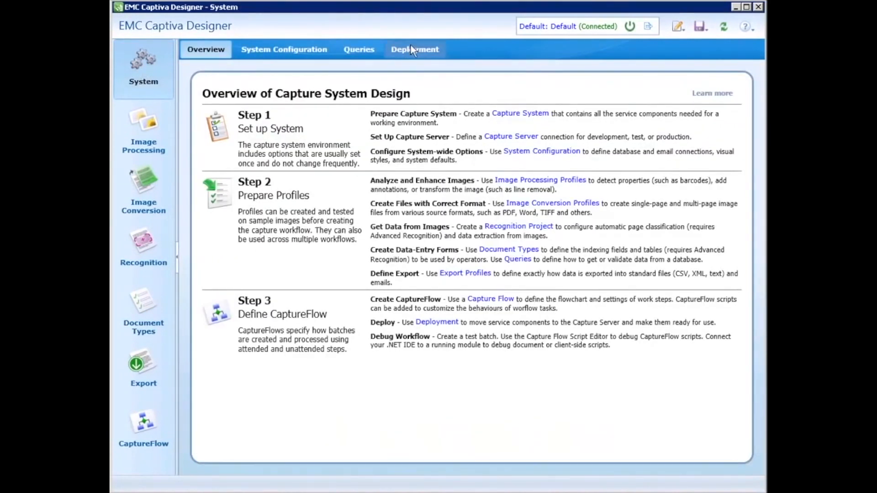
left_click(415, 50)
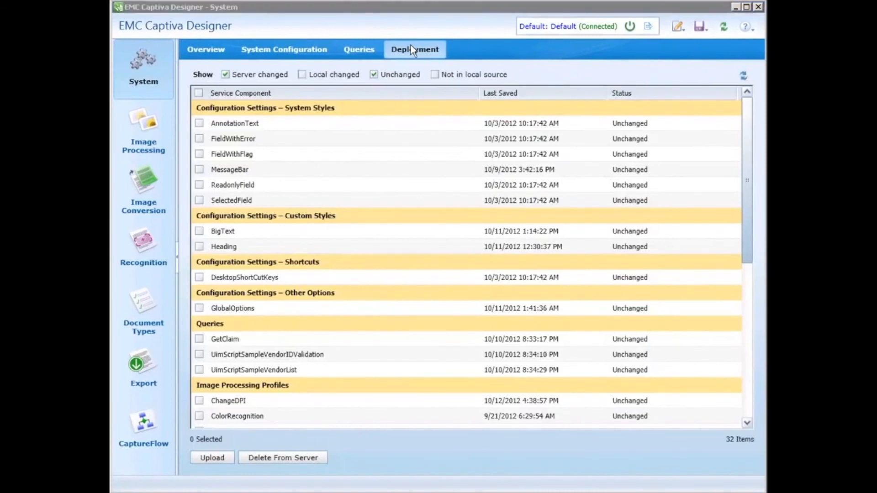
mouse_move(300, 380)
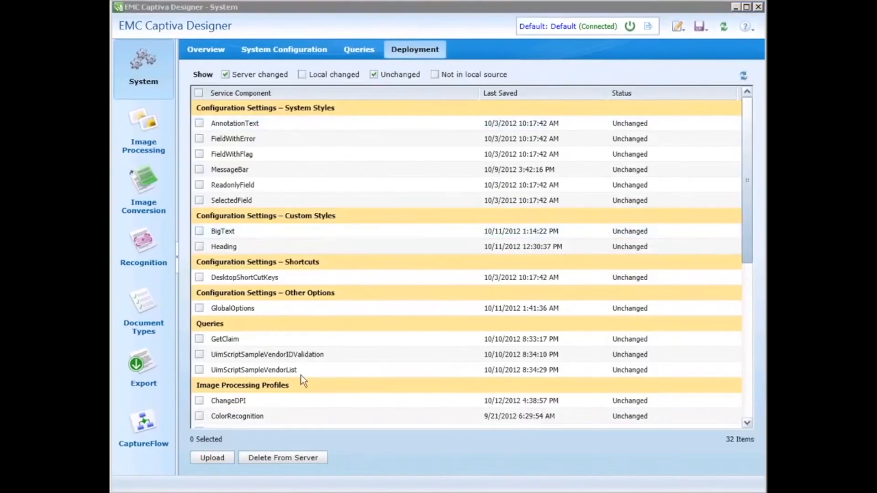
mouse_move(232, 445)
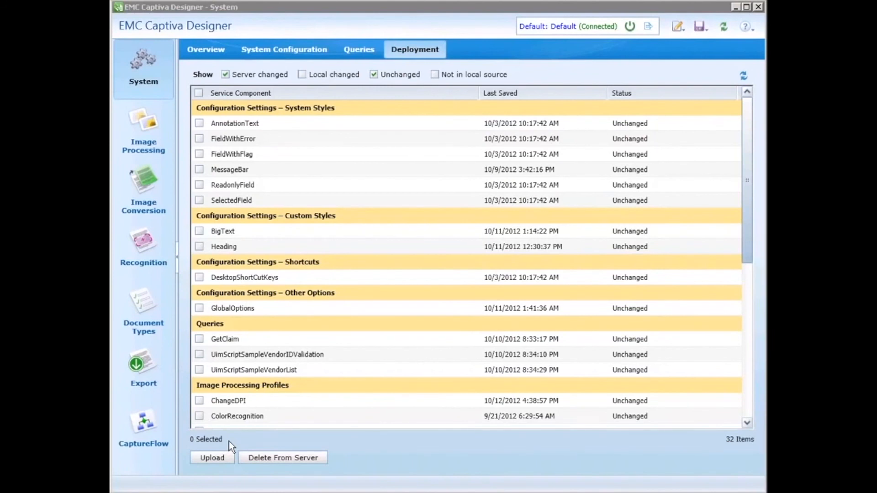
mouse_move(345, 224)
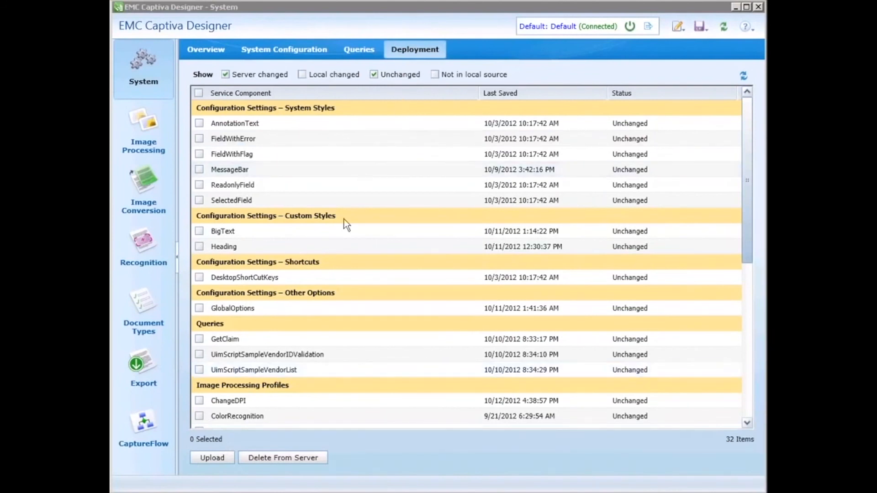
mouse_move(316, 295)
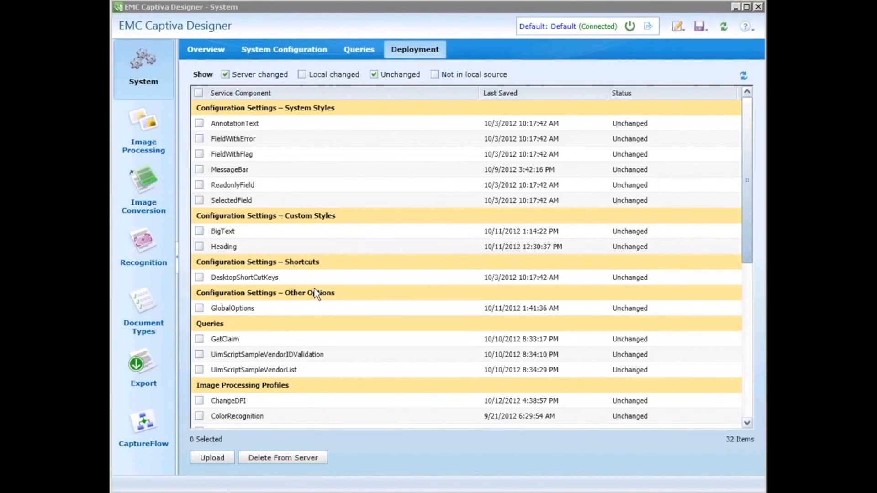
left_click(206, 50)
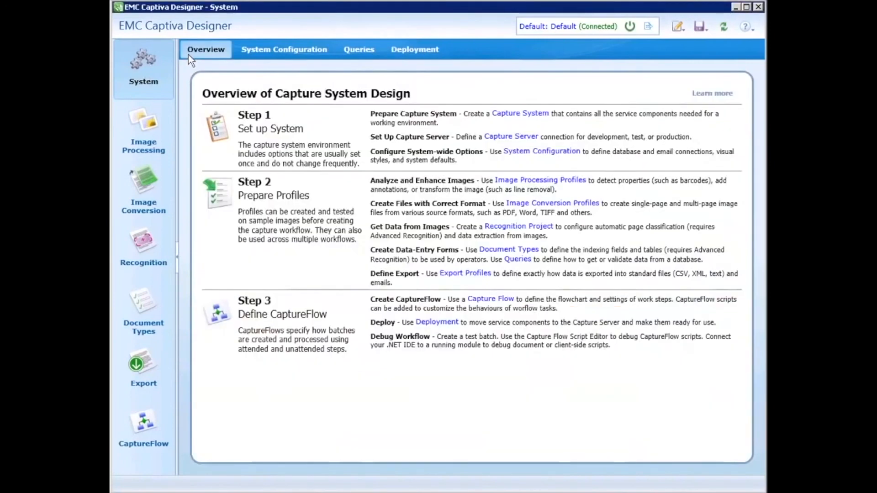